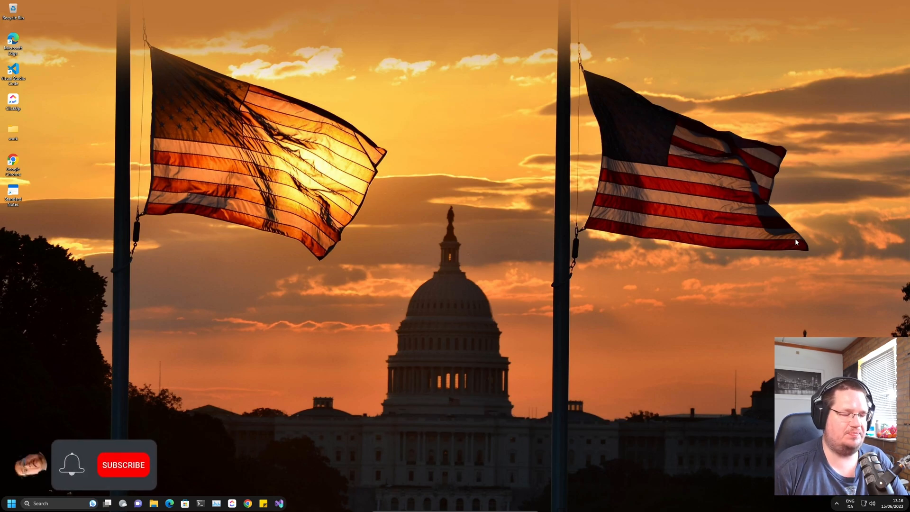
# - Search Google for 'malwarebytes' and go to the official malwarebytes.com homepage
pyautogui.click(123, 464)
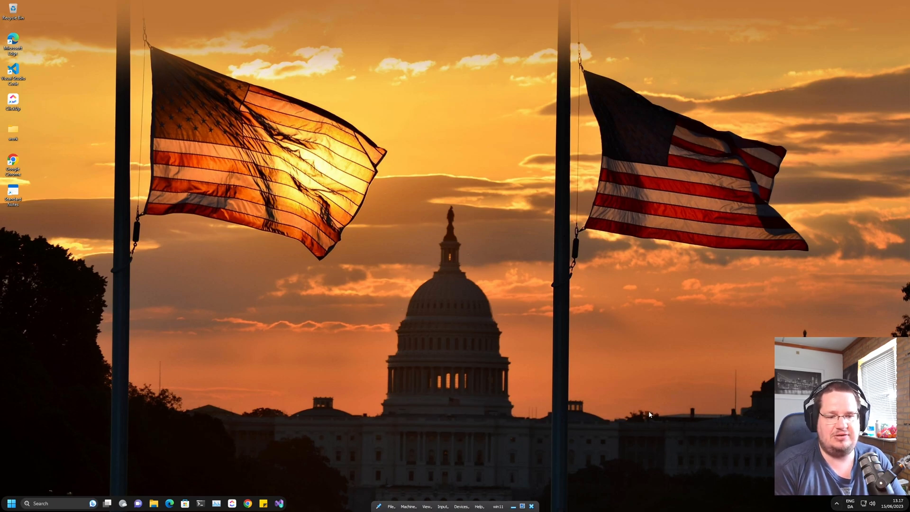
pyautogui.moveTo(448, 426)
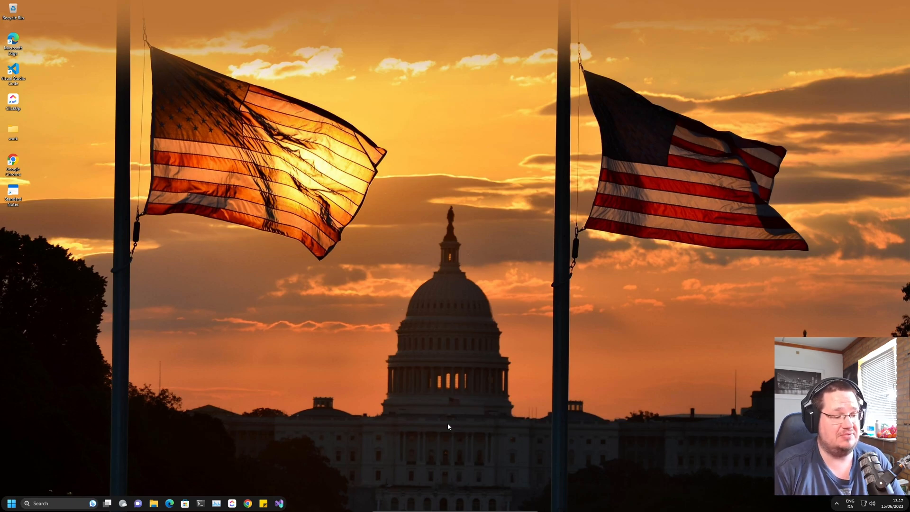
pyautogui.moveTo(225, 399)
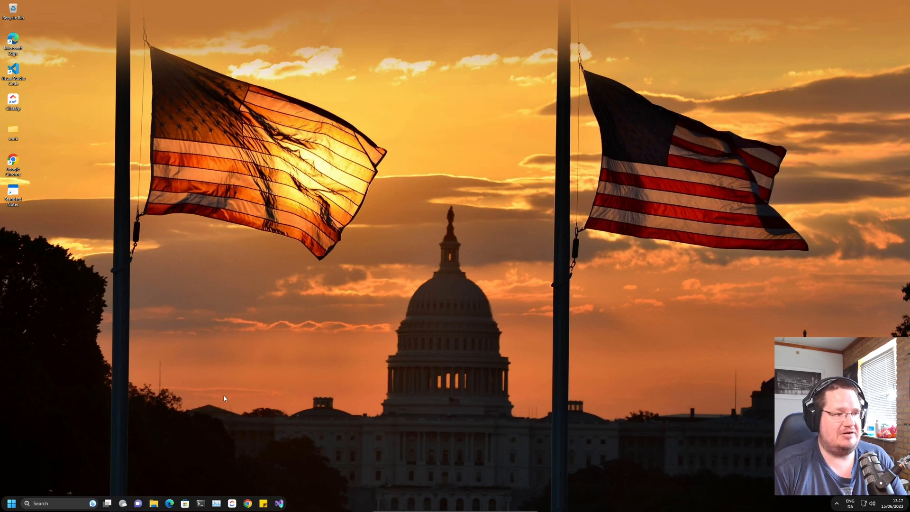
pyautogui.click(154, 503)
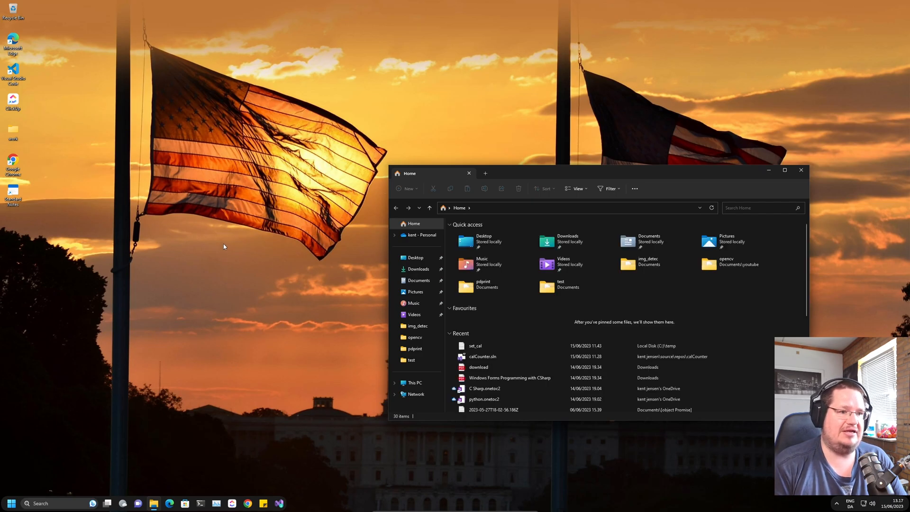
pyautogui.moveTo(432, 172); pyautogui.dragTo(380, 144)
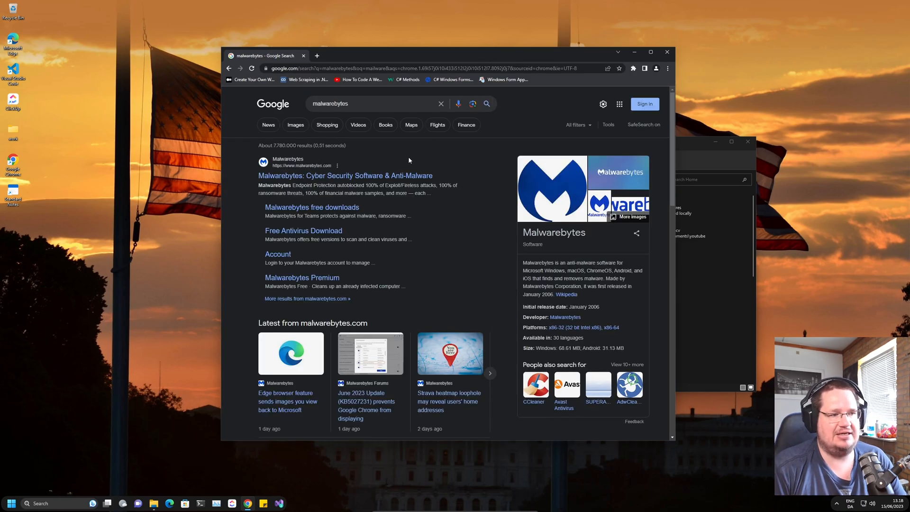
pyautogui.moveTo(389, 181)
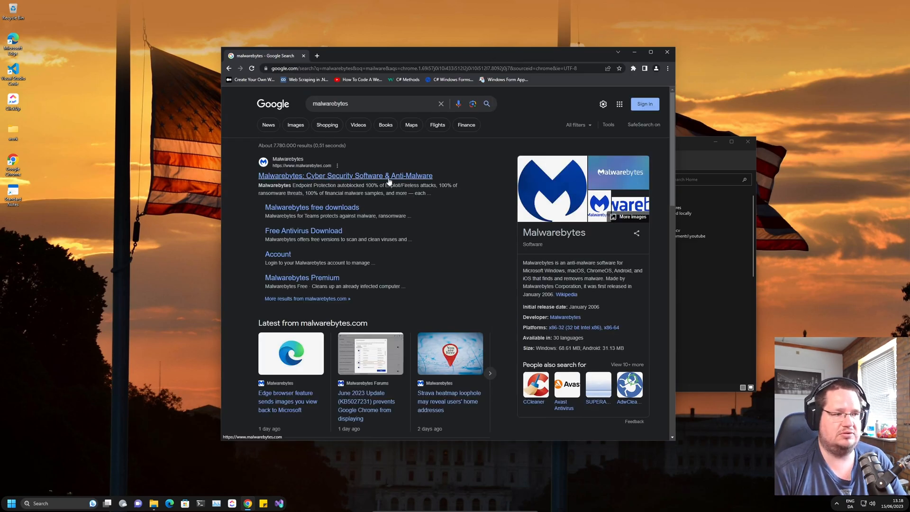
pyautogui.click(345, 176)
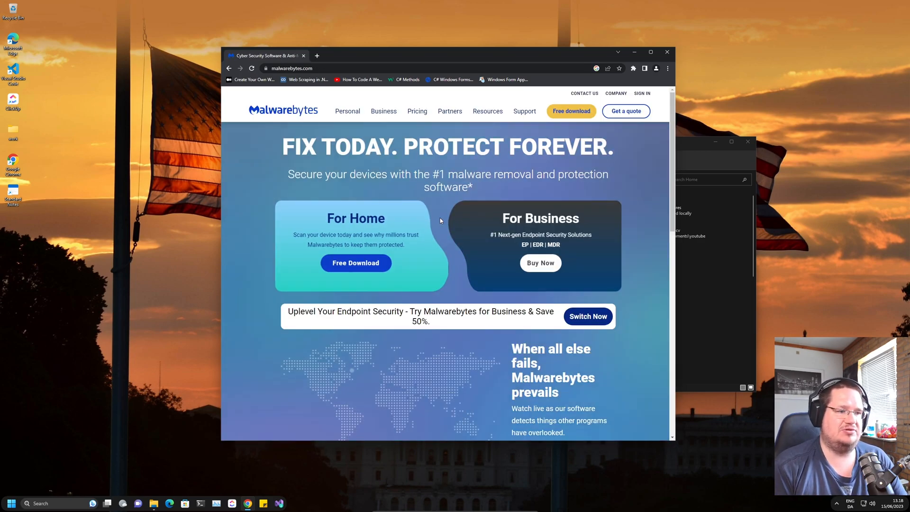
pyautogui.moveTo(484, 201)
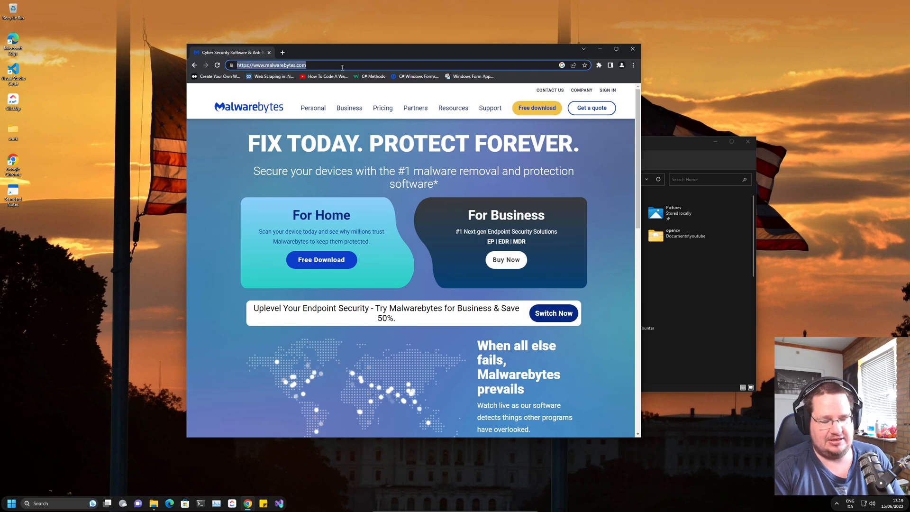
# - Search Google for 'ccleaner' from the address bar
pyautogui.write('c# windows form exit button')
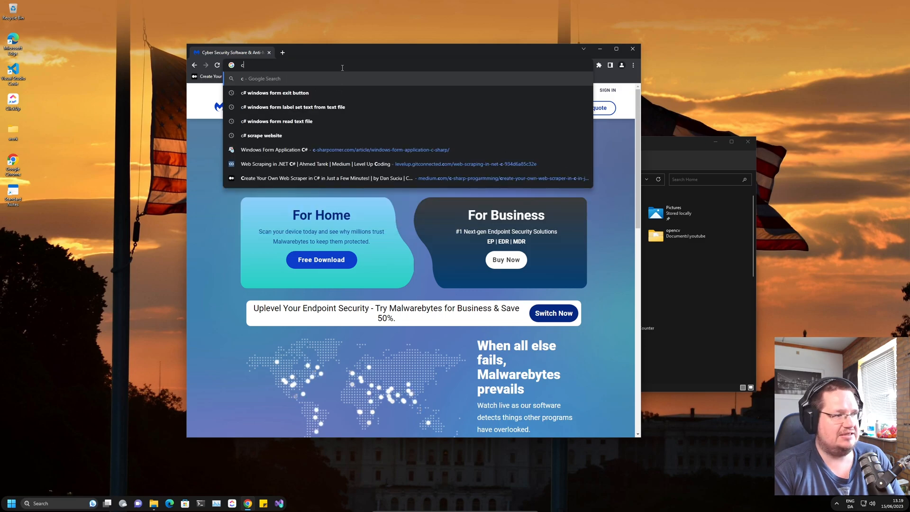
pyautogui.write('ccleaner')
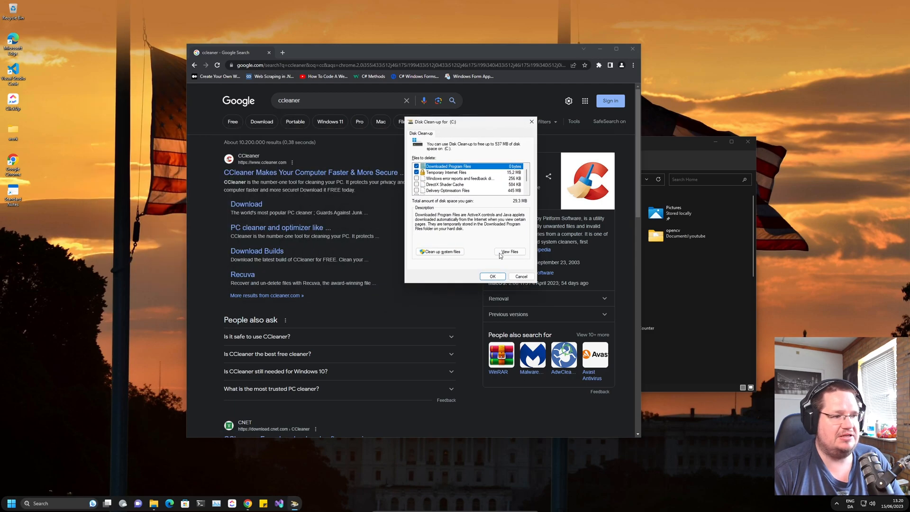
pyautogui.moveTo(436, 258)
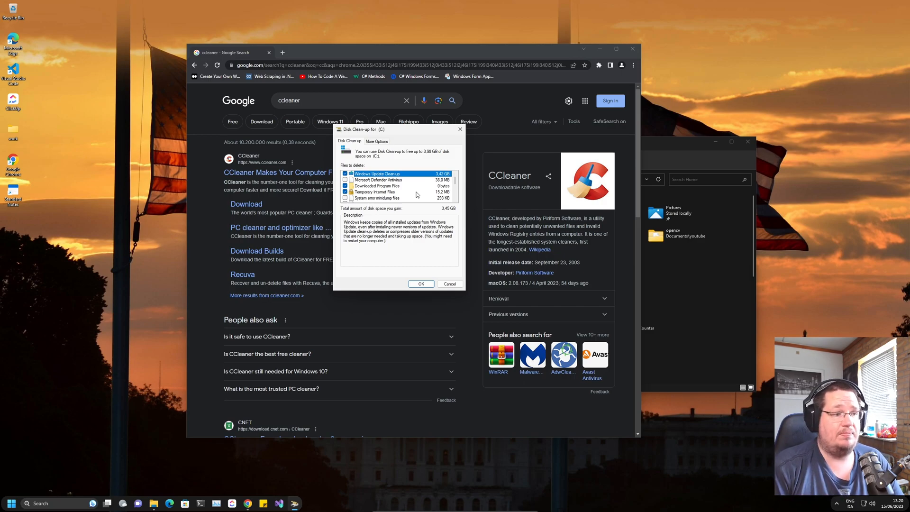
pyautogui.moveTo(470, 209)
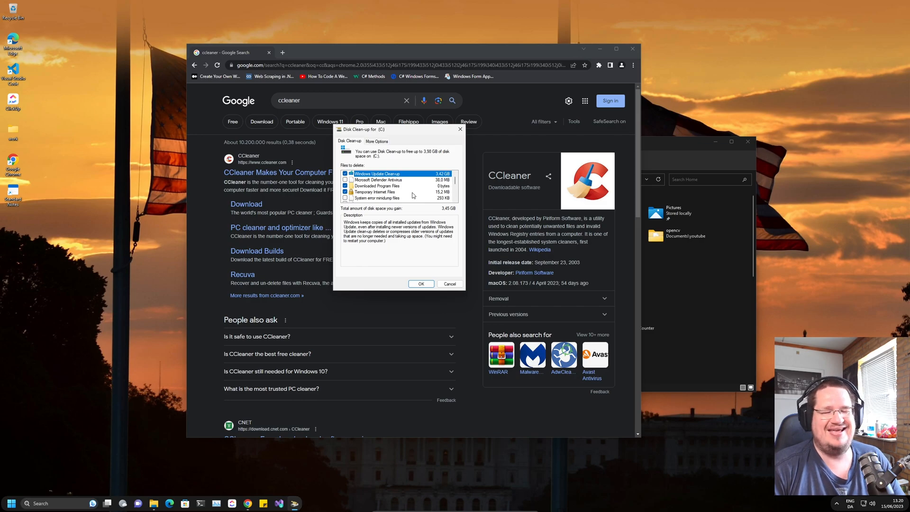
# - Tick Temporary files and Thumbnails in Disk Clean-up for drive C and confirm with OK
pyautogui.scroll(-3)
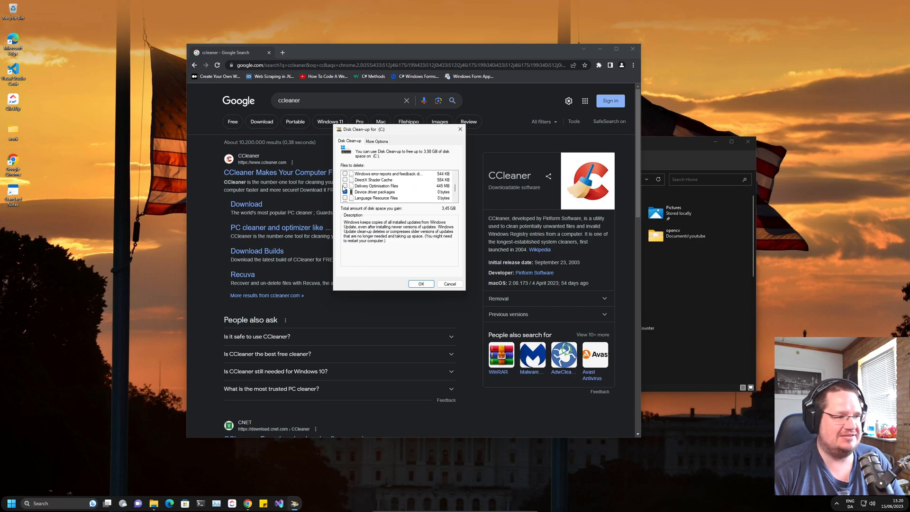
pyautogui.scroll(-3)
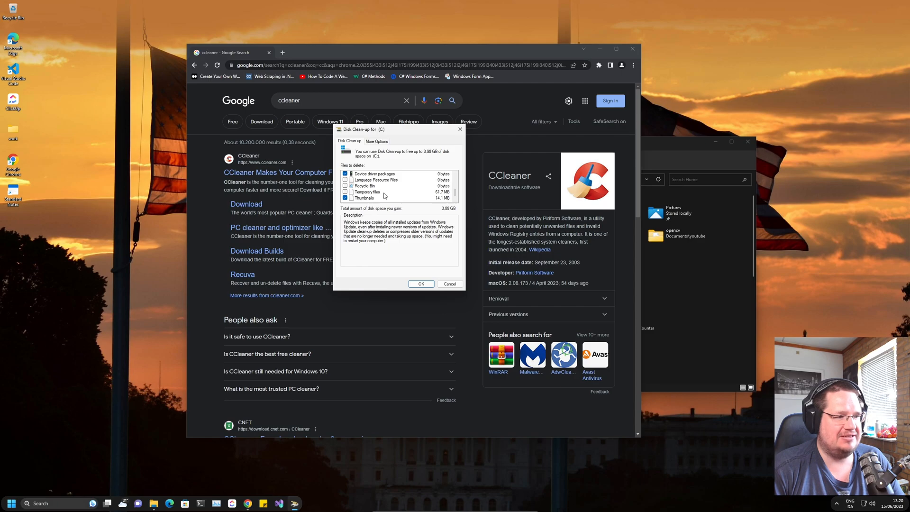
pyautogui.click(345, 198)
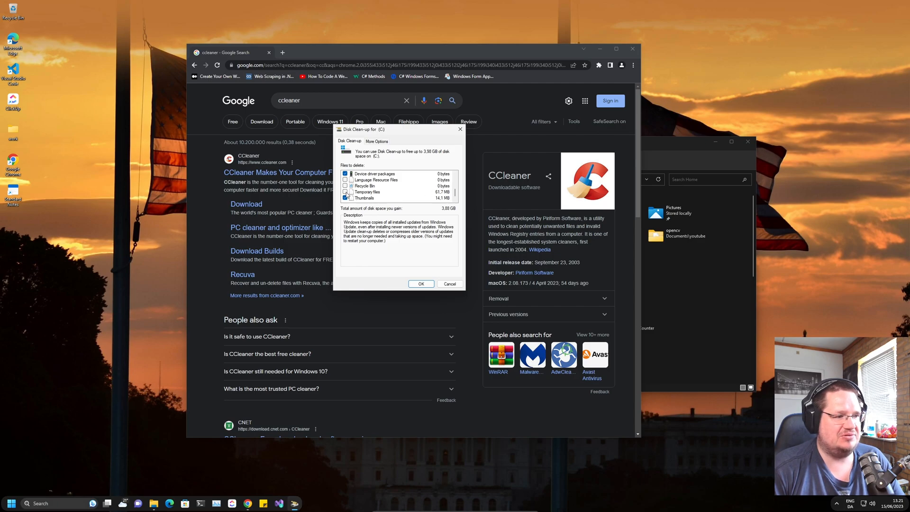
pyautogui.click(345, 192)
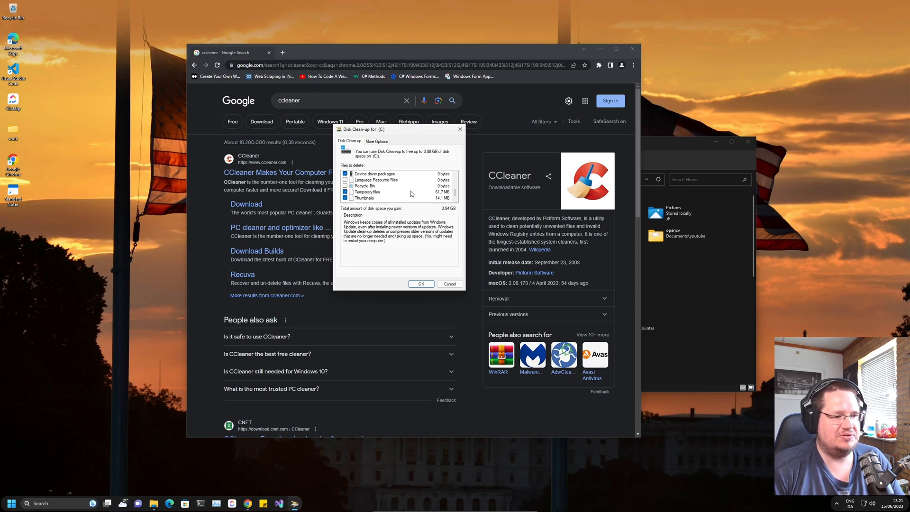
pyautogui.click(421, 285)
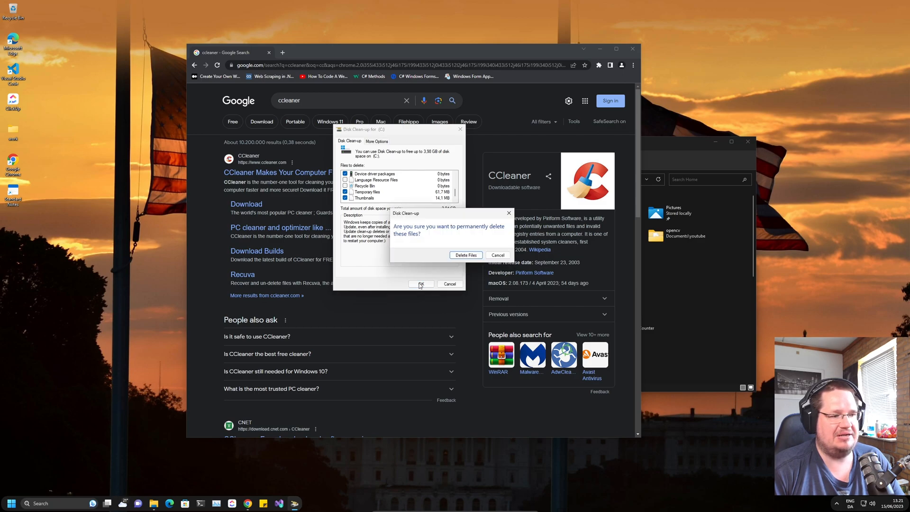
# - Confirm permanent file deletion, then review the CCleaner, Malwarebytes and Avira tabs, dropping Revo Uninstaller
pyautogui.click(465, 255)
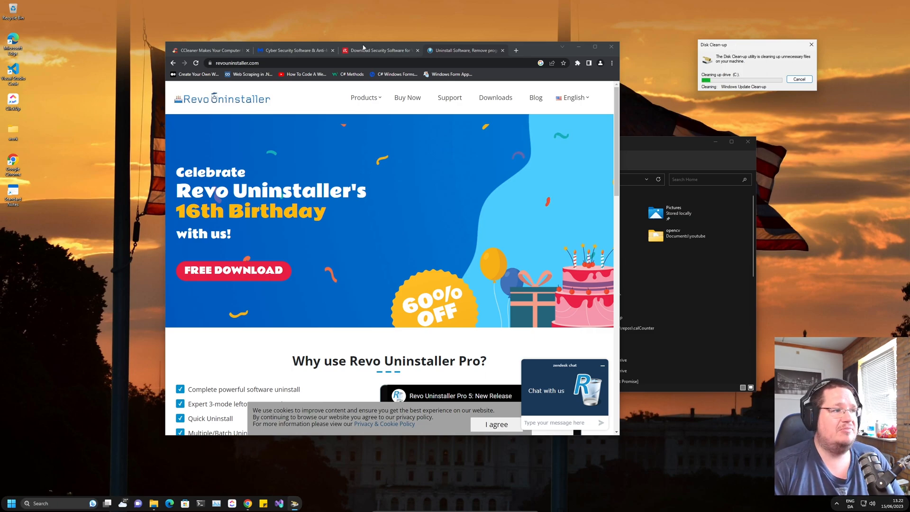
pyautogui.click(212, 50)
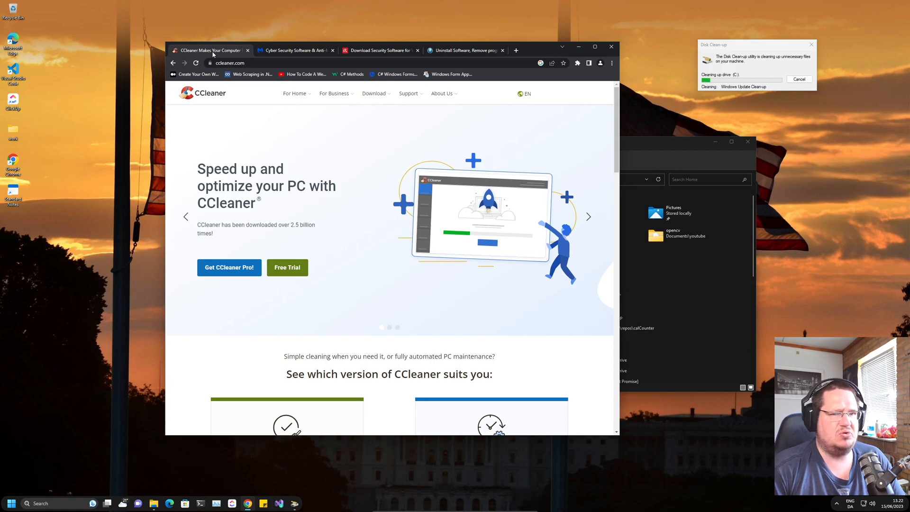
pyautogui.click(362, 50)
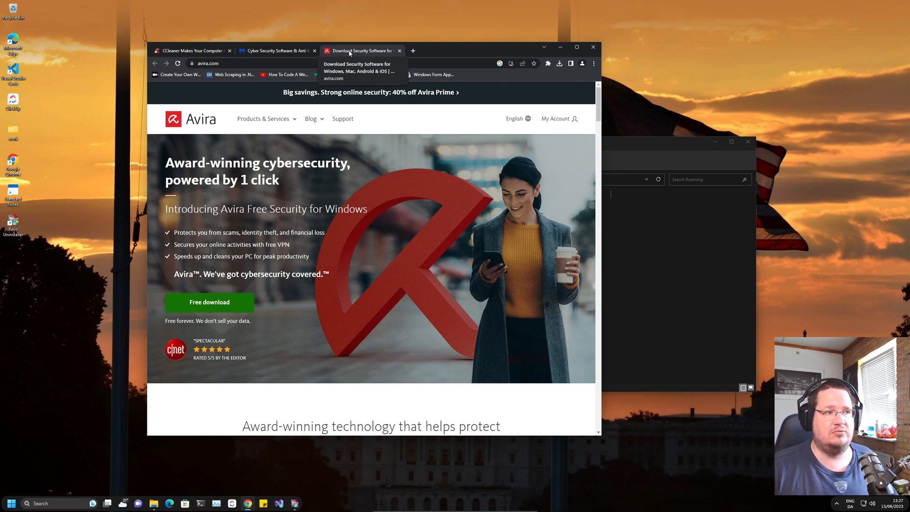
pyautogui.click(189, 50)
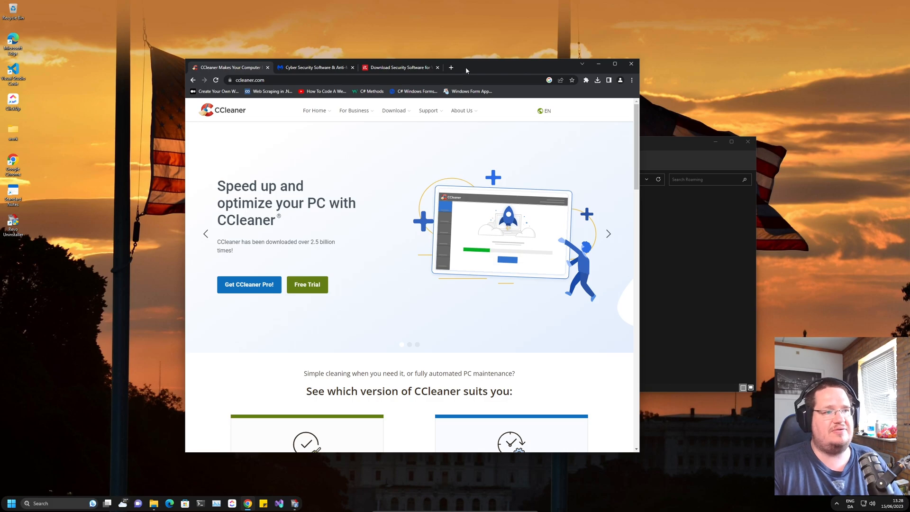
# - Search 'ddu uninstaller' in a new tab and load the Guru3D Display Driver Uninstaller page
pyautogui.click(451, 67)
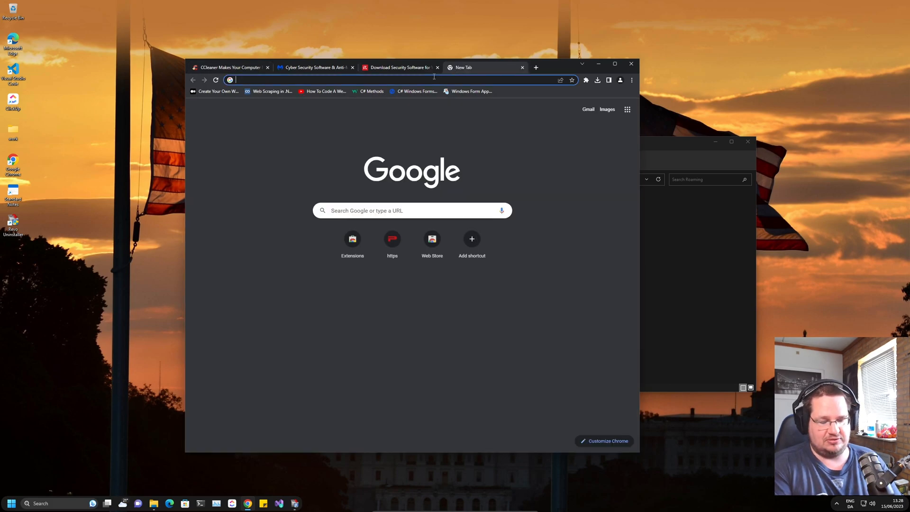
pyautogui.write('ddu')
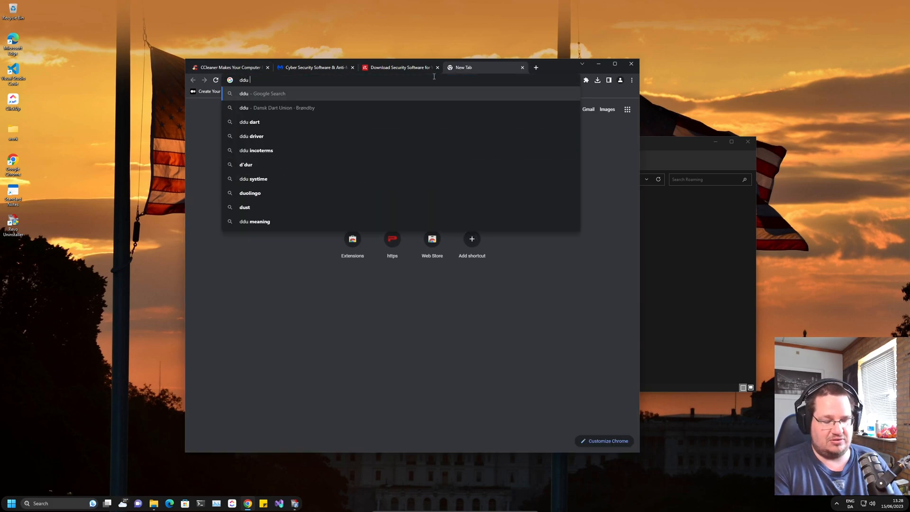
pyautogui.write('ddu uninstaller')
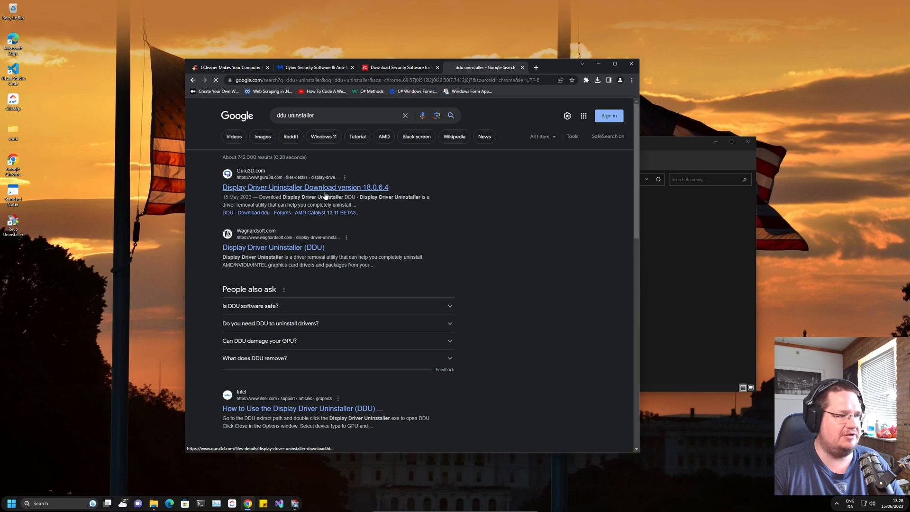
pyautogui.click(305, 187)
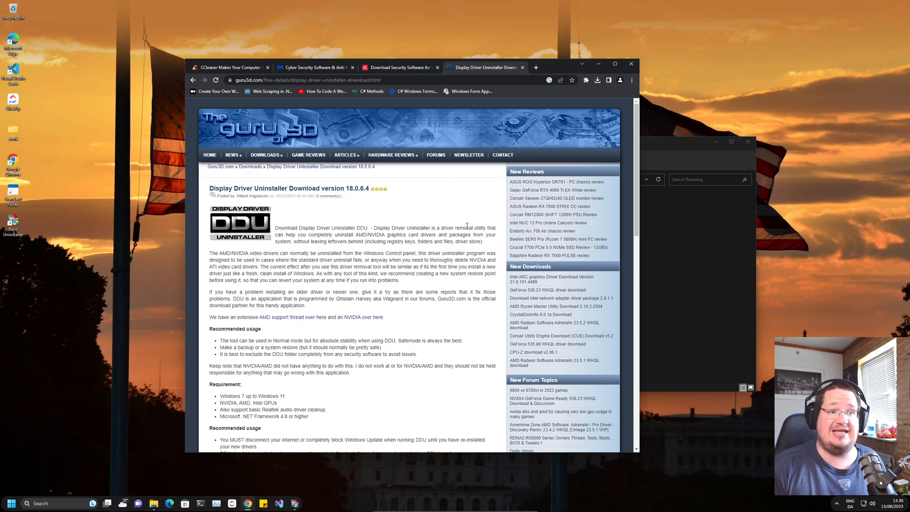
# - Flick through the CCleaner and Malwarebytes tabs, ending on the DDU download page
pyautogui.click(235, 67)
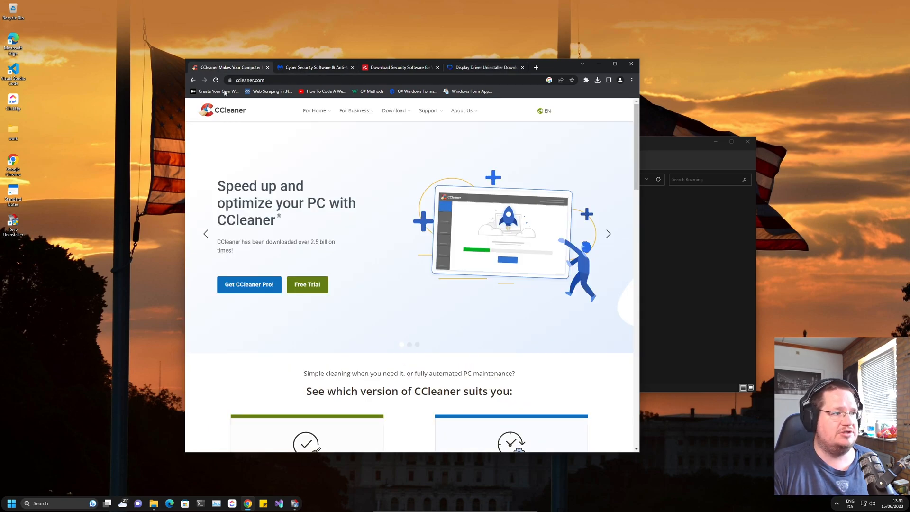
pyautogui.click(397, 67)
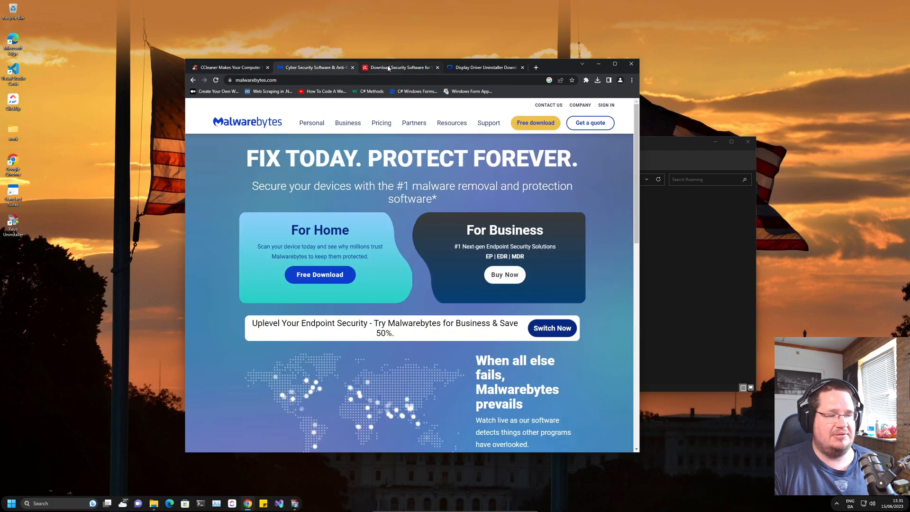
pyautogui.click(483, 68)
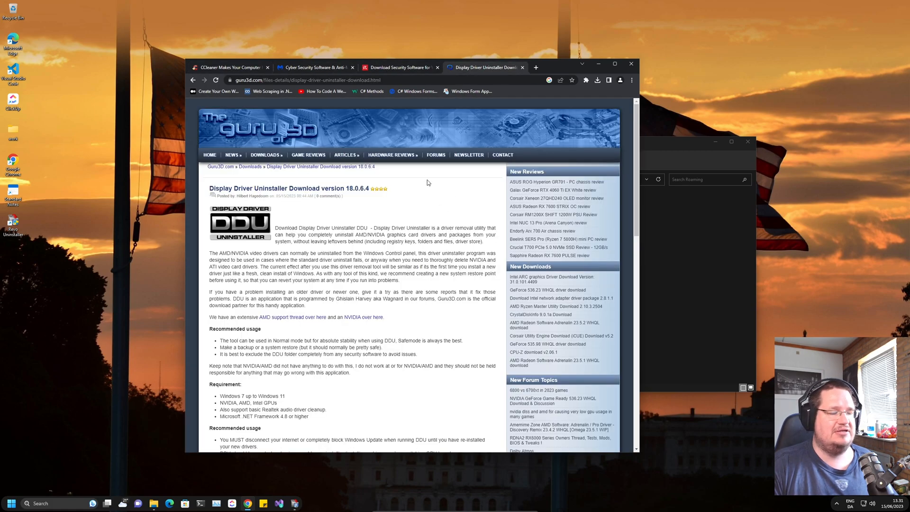